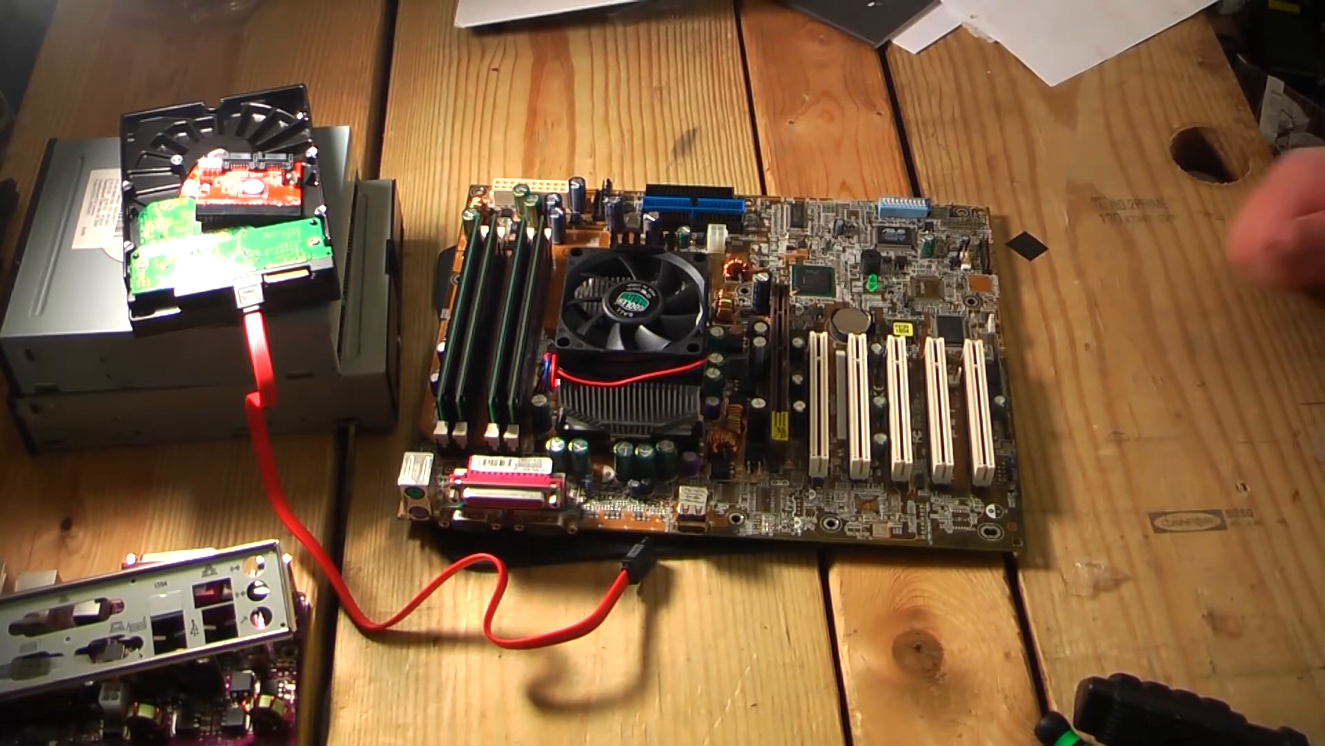
mouse_move(1260, 254)
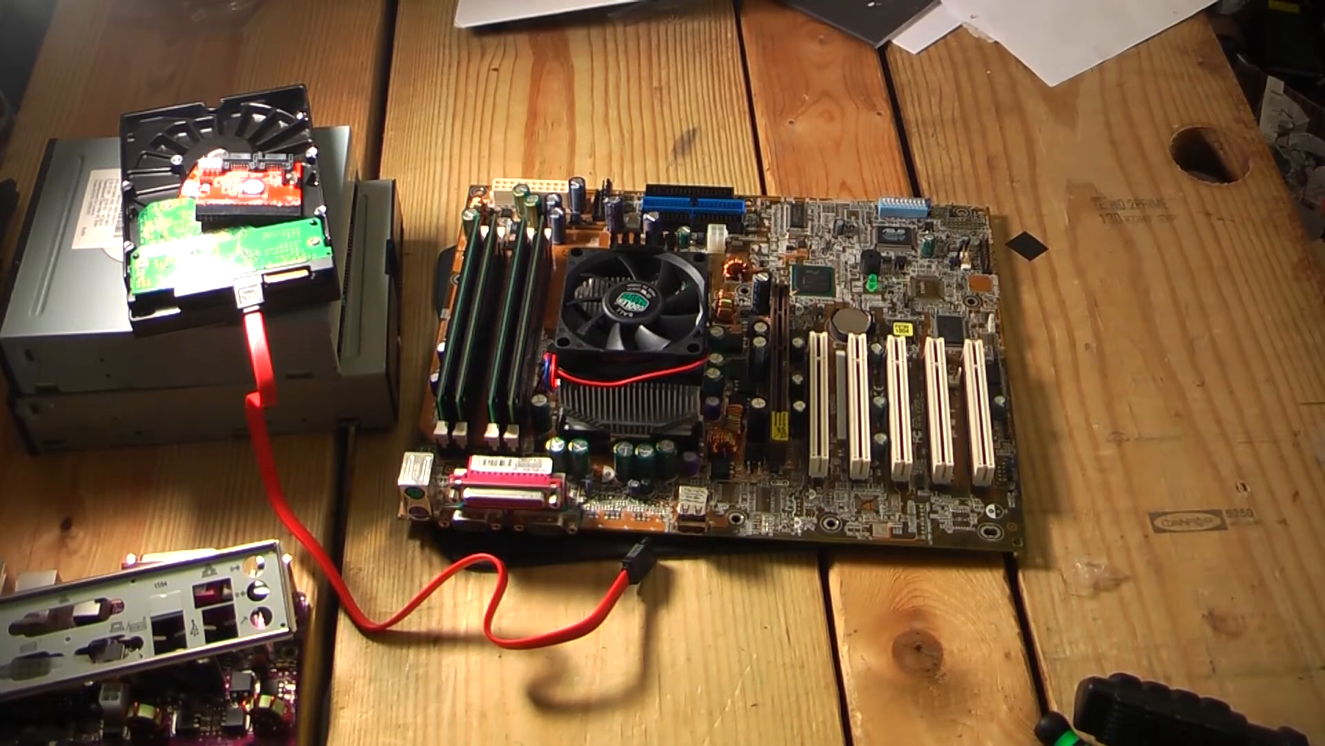